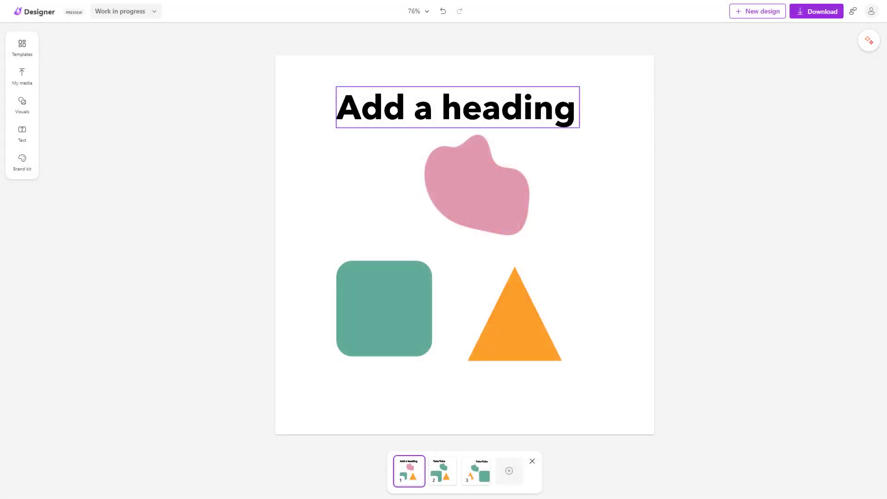
Zoom the view out to 50% from the zoom level list and deselect the page
{"action": "left_click", "coordinate": [716, 228]}
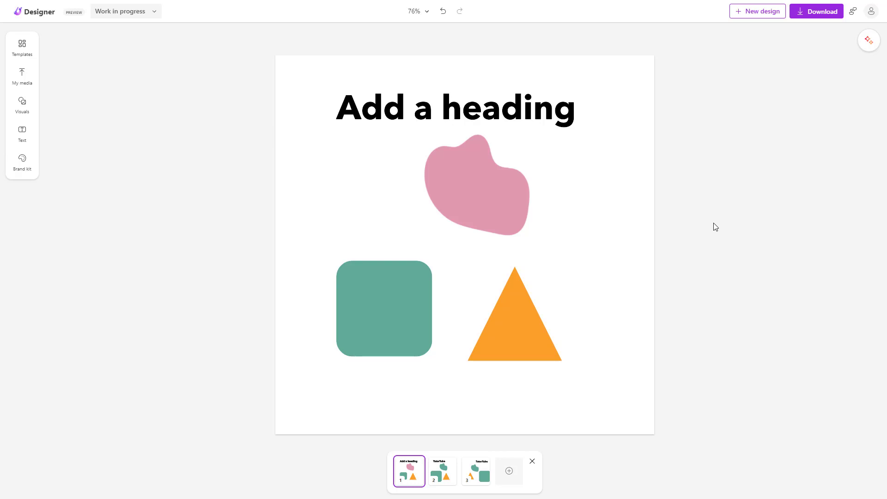
{"action": "mouse_move", "coordinate": [420, 14]}
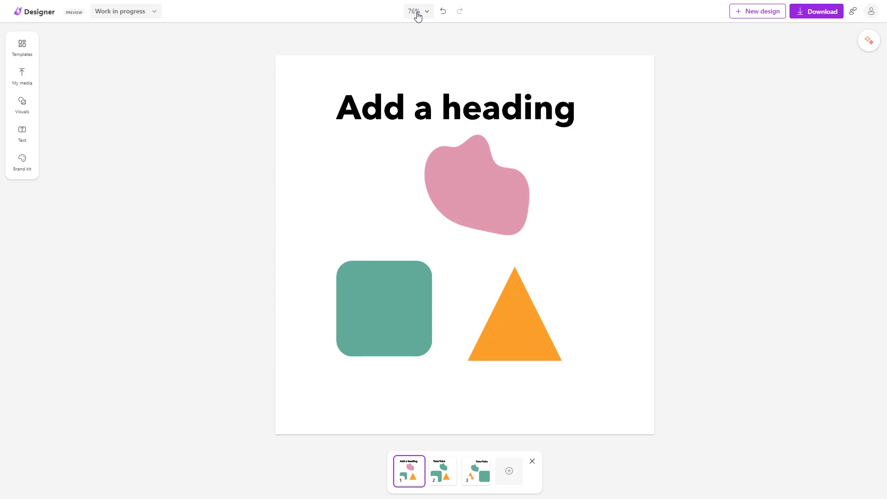
{"action": "left_click", "coordinate": [427, 11]}
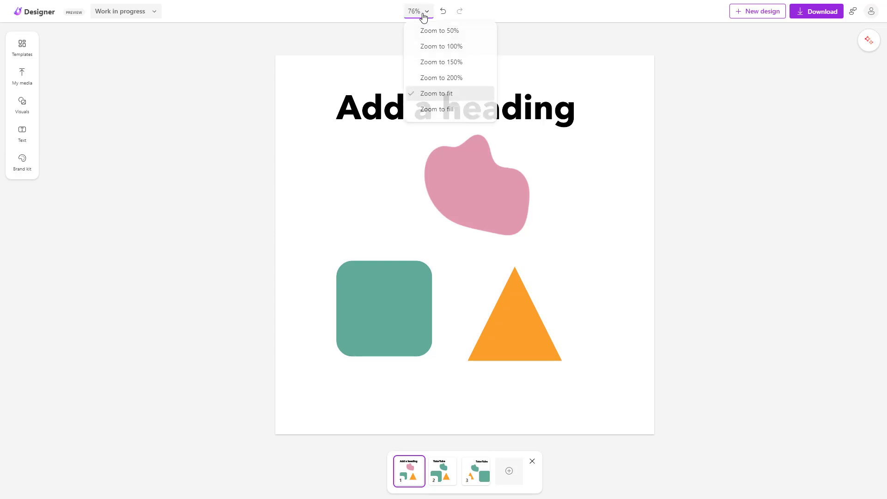
{"action": "mouse_move", "coordinate": [441, 47]}
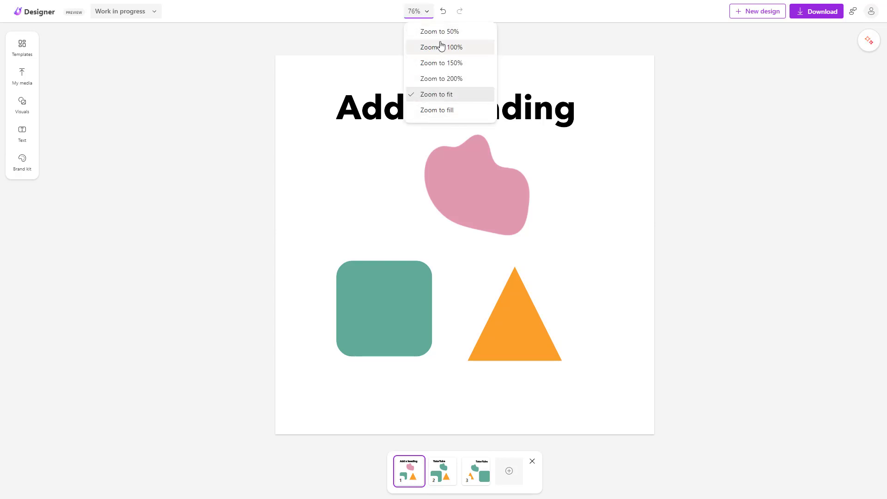
{"action": "left_click", "coordinate": [440, 31]}
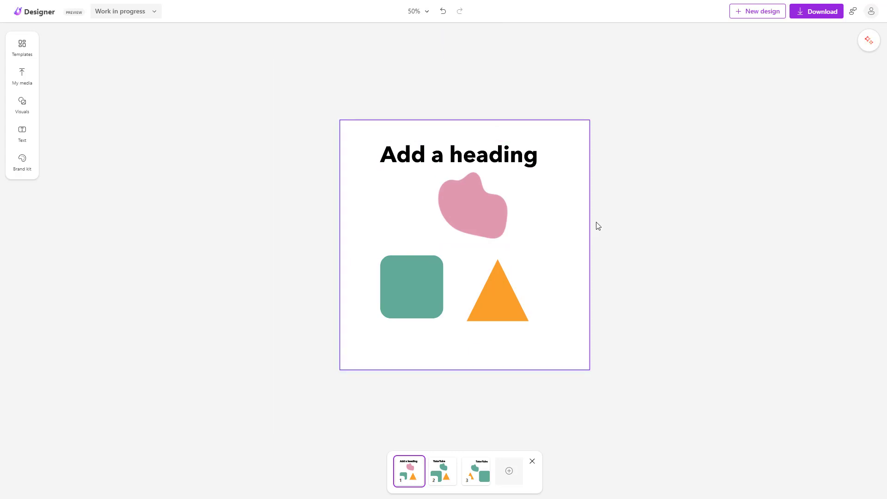
{"action": "left_click", "coordinate": [663, 263]}
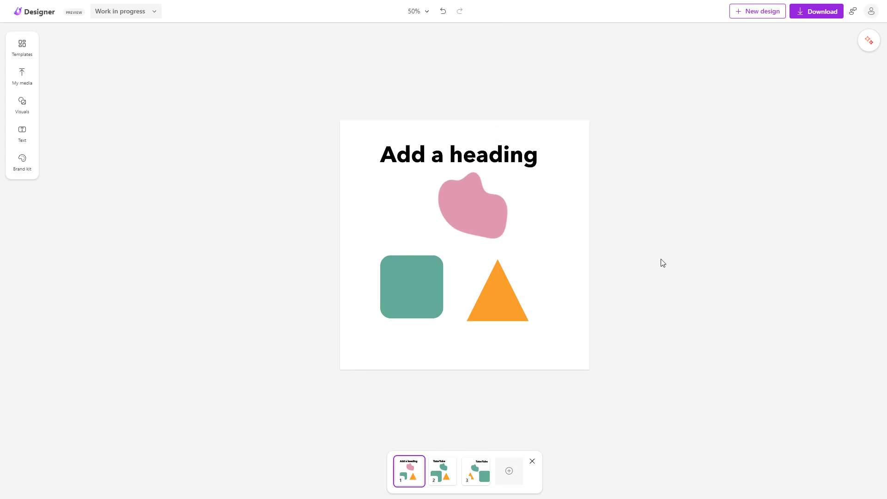
{"action": "mouse_move", "coordinate": [644, 268]}
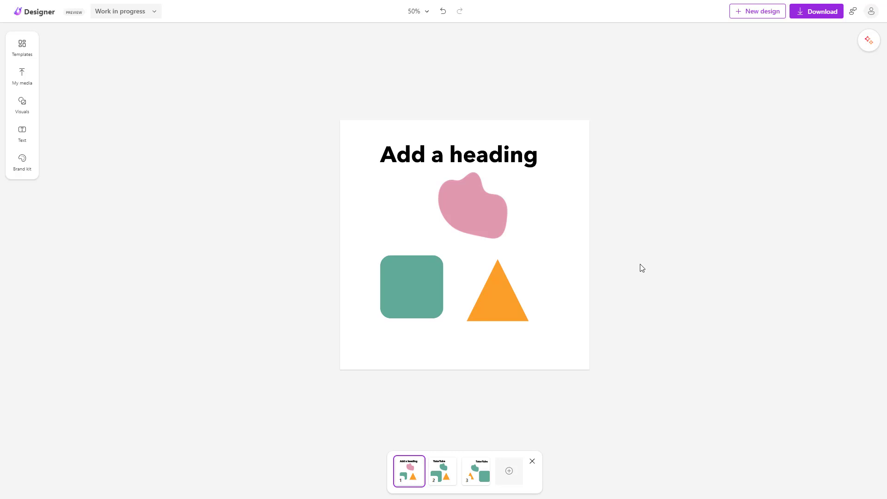
Step the zoom through 63% and 76% to settle at about 66%
{"action": "left_click", "coordinate": [427, 11]}
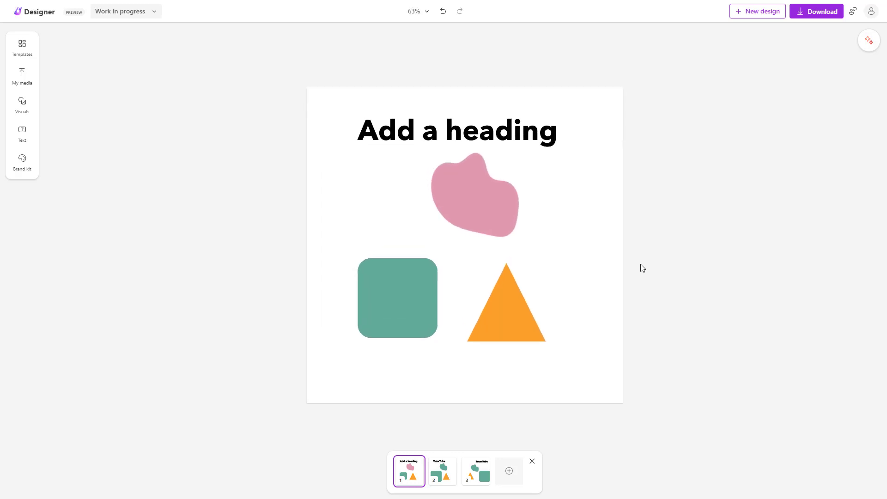
{"action": "left_click", "coordinate": [427, 11]}
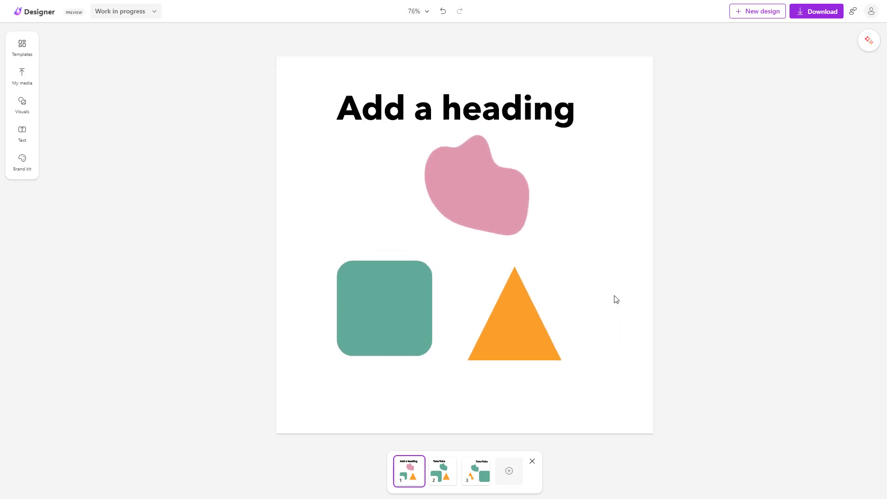
{"action": "left_click", "coordinate": [427, 11]}
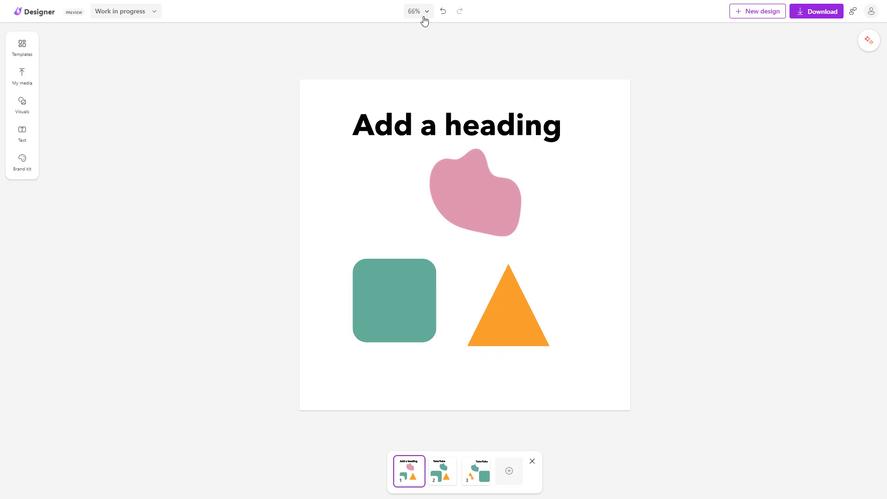
Magnify the design to 200% and scroll to keep the heading and pink blob in view
{"action": "left_click", "coordinate": [417, 11]}
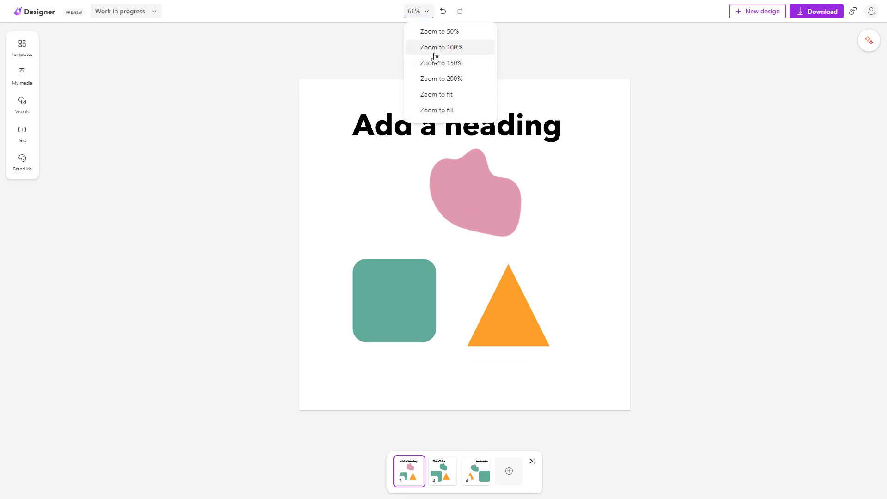
{"action": "left_click", "coordinate": [441, 79]}
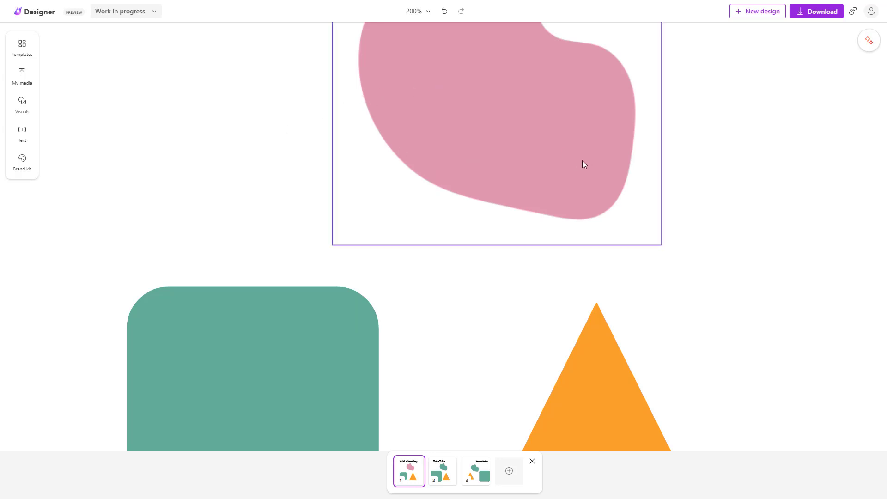
{"action": "scroll", "scroll_direction": "down", "scroll_amount": 3}
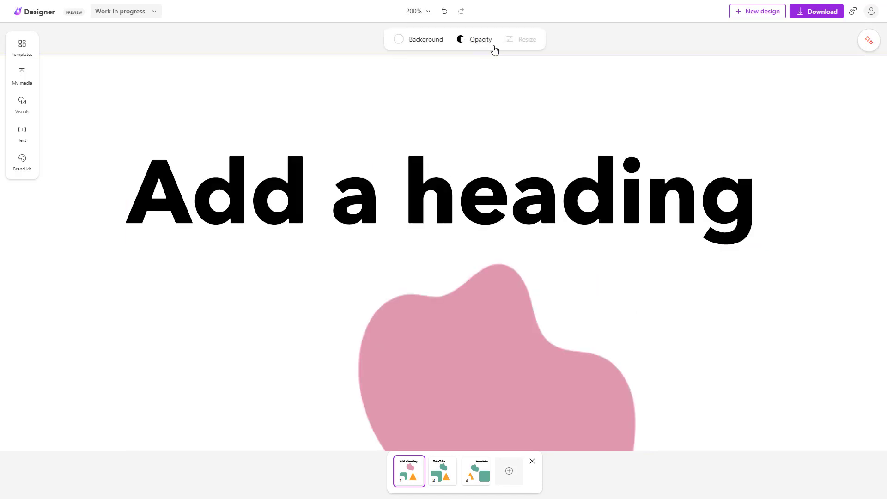
Apply Zoom to fit, then Zoom to fill so the design fills the window at 134%
{"action": "left_click", "coordinate": [417, 11]}
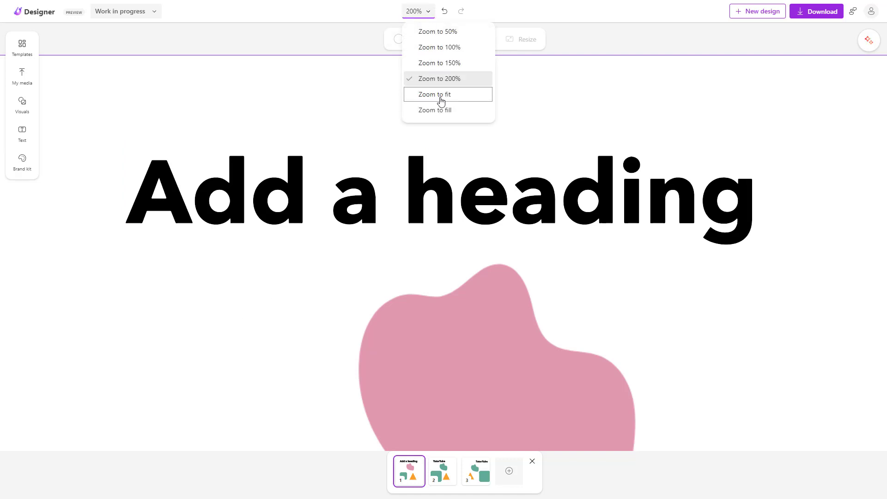
{"action": "left_click", "coordinate": [435, 94]}
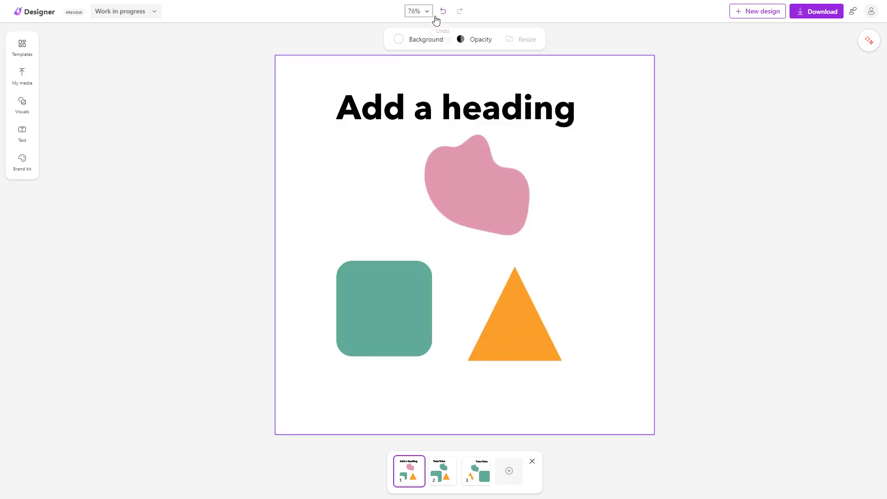
{"action": "left_click", "coordinate": [416, 11]}
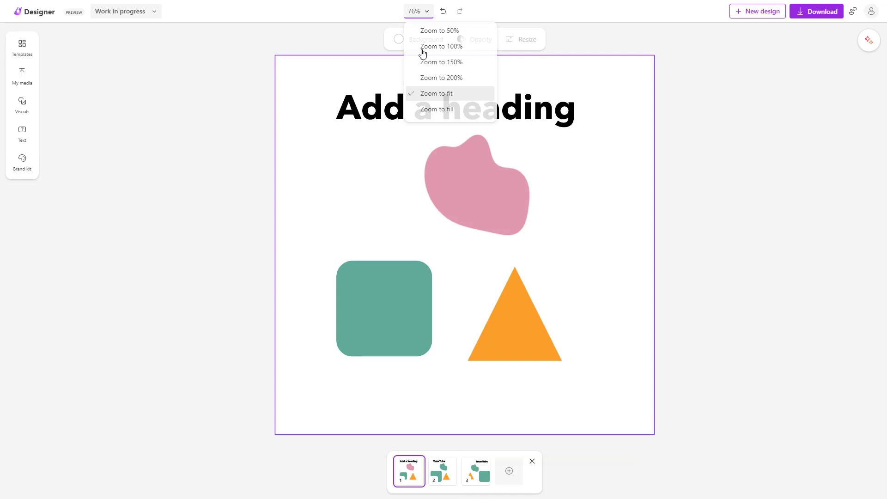
{"action": "left_click", "coordinate": [440, 62]}
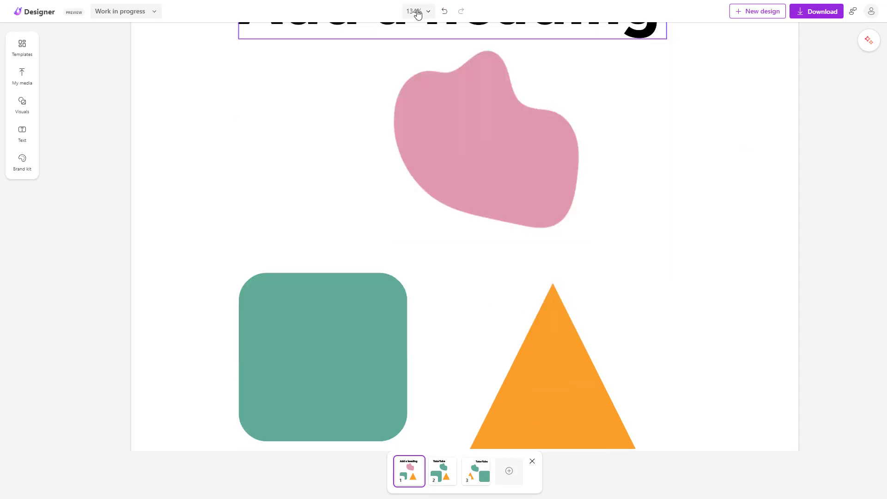
Zoom out to a smaller level and adjust so the whole page shows at about 73%
{"action": "left_click", "coordinate": [417, 11]}
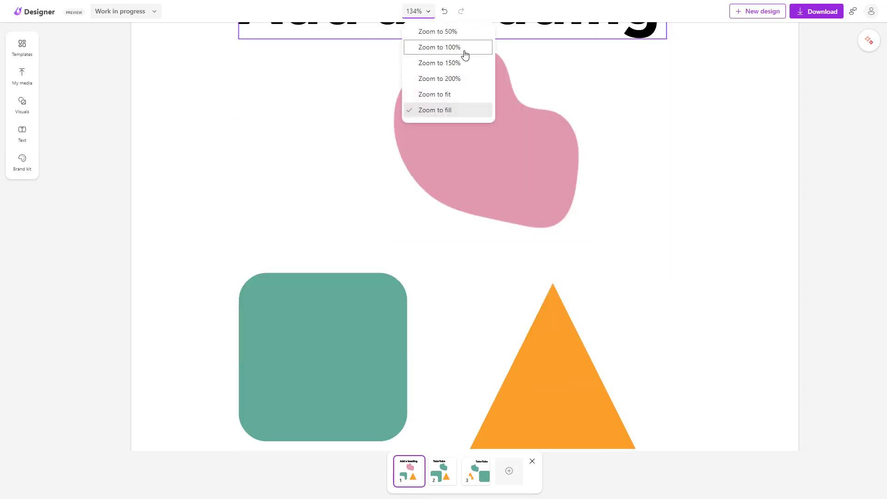
{"action": "left_click", "coordinate": [440, 47]}
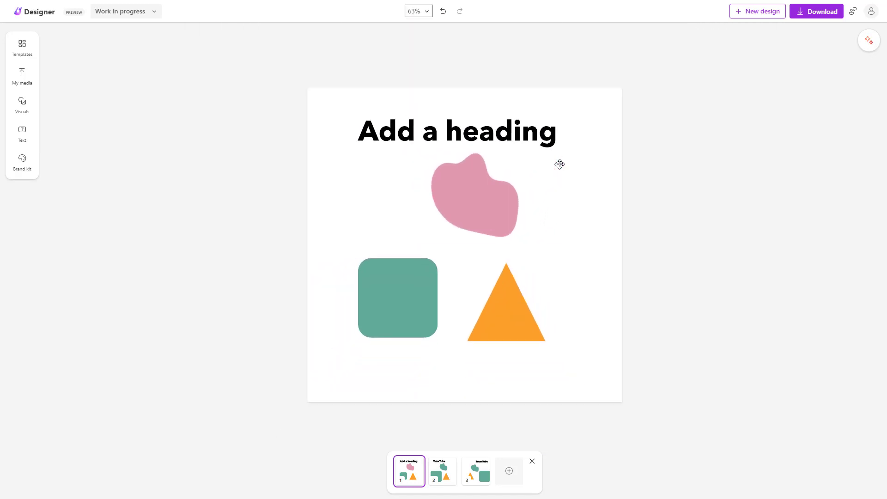
{"action": "left_click", "coordinate": [427, 11]}
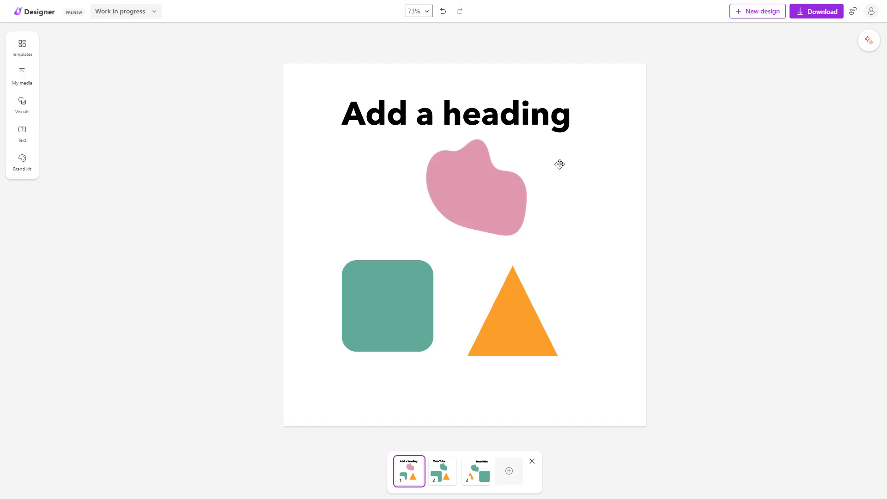